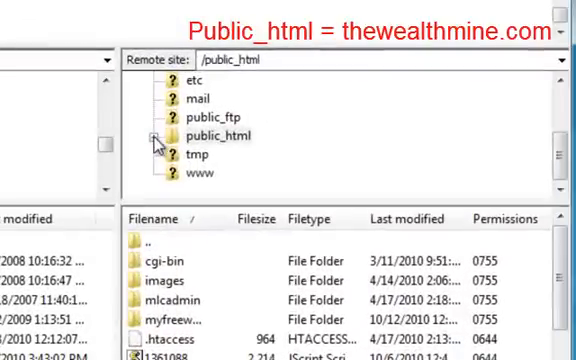
- Expand the remote public_html folder to list cgi-bin, images, mlcadmin and myfreewebpage.co.uk
{"action": "left_click", "coordinate": [165, 133]}
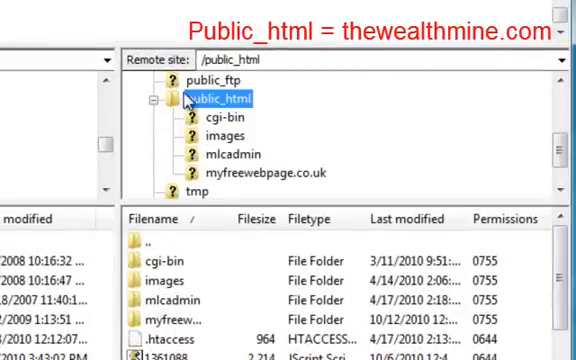
{"action": "mouse_move", "coordinate": [190, 176]}
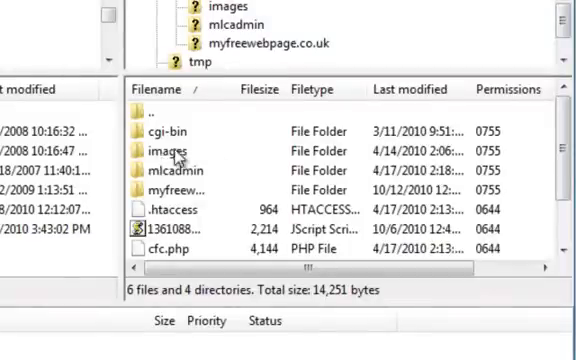
{"action": "mouse_move", "coordinate": [435, 152]}
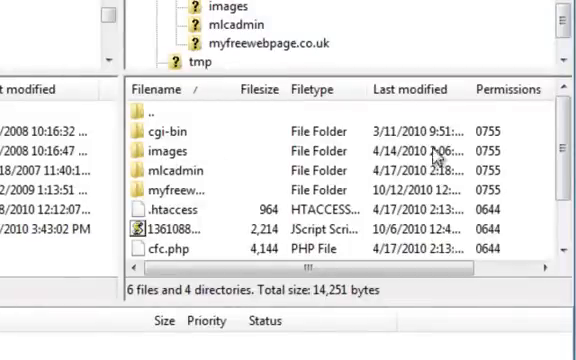
{"action": "scroll", "scroll_direction": "down", "scroll_amount": 3}
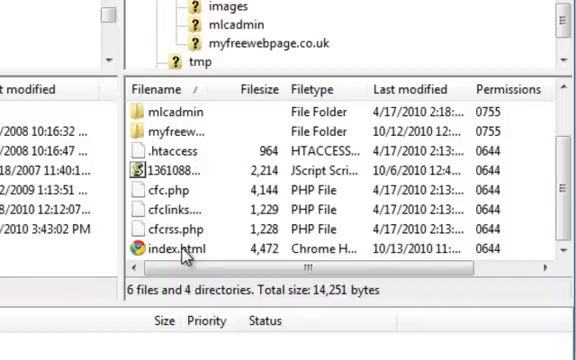
{"action": "right_click", "coordinate": [180, 252]}
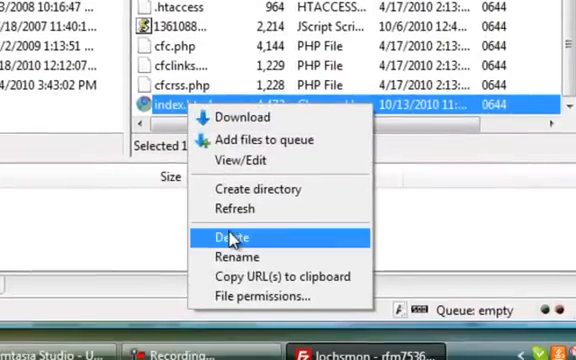
{"action": "mouse_move", "coordinate": [278, 237]}
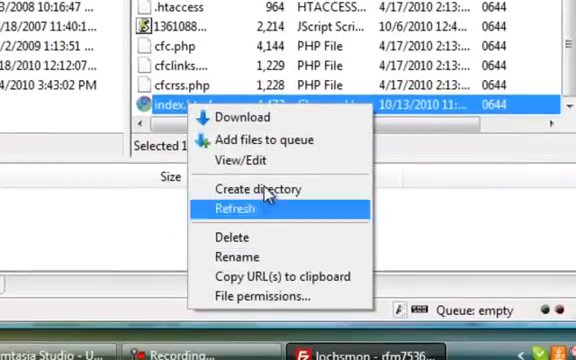
{"action": "mouse_move", "coordinate": [150, 115]}
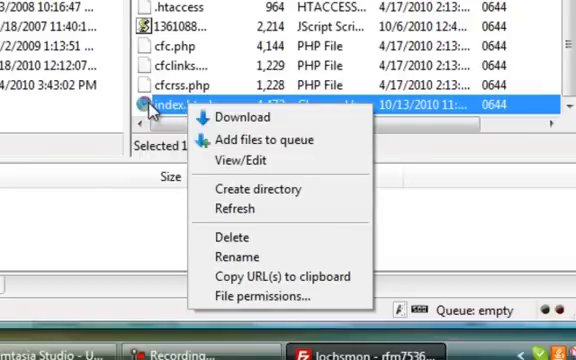
{"action": "mouse_move", "coordinate": [200, 117]}
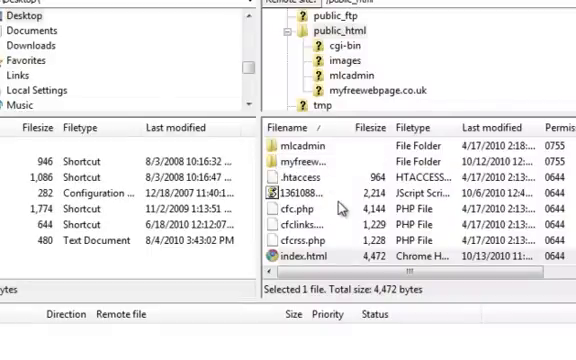
{"action": "mouse_move", "coordinate": [115, 186]}
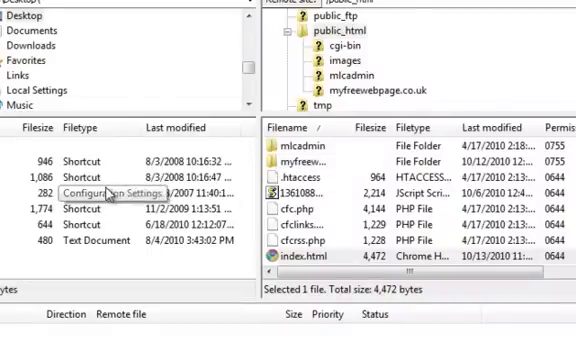
{"action": "mouse_move", "coordinate": [333, 183]}
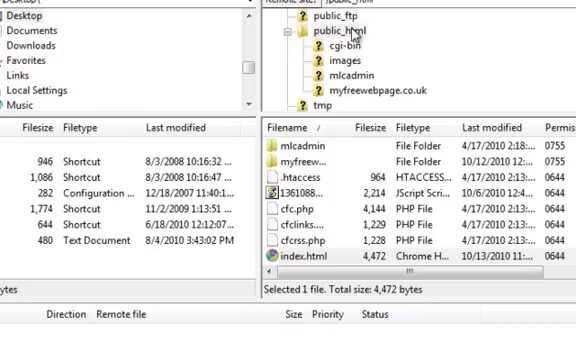
{"action": "mouse_move", "coordinate": [345, 95]}
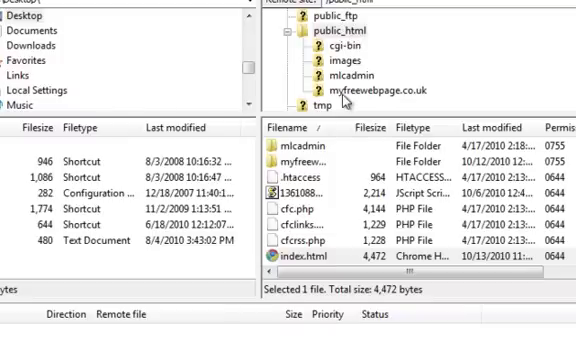
{"action": "mouse_move", "coordinate": [285, 168]}
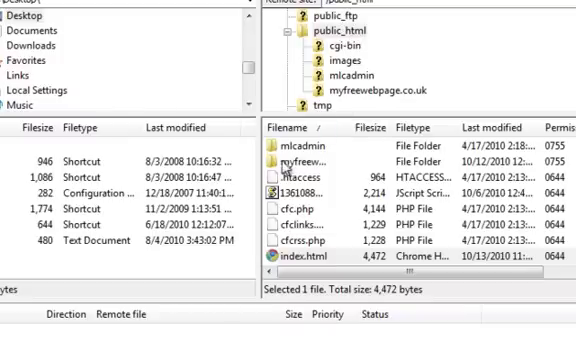
- Open the myfreewebpage.co.uk folder to show its cgi-bin directory and .ftpquota file
{"action": "left_click", "coordinate": [320, 158]}
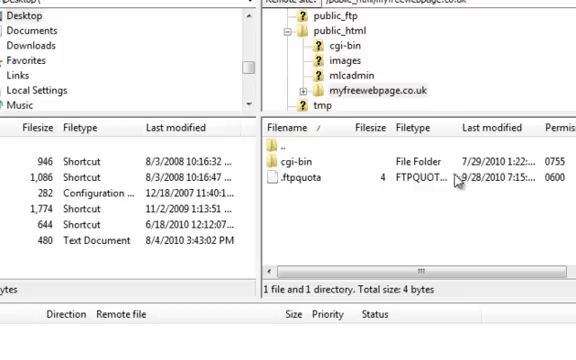
{"action": "mouse_move", "coordinate": [347, 105]}
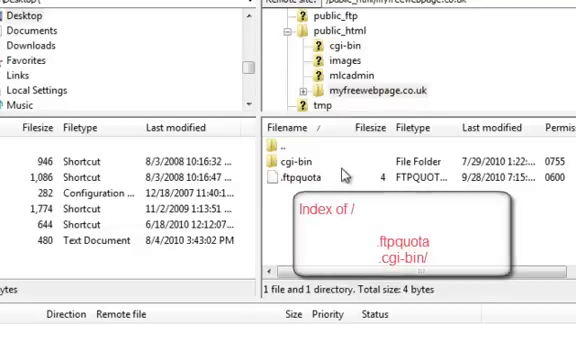
{"action": "mouse_move", "coordinate": [290, 175]}
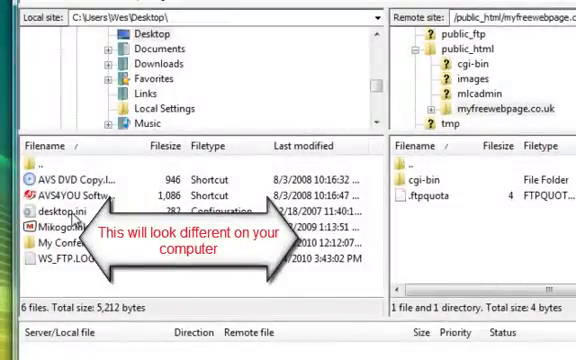
- Show the context menu with Upload for the local desktop.ini file
{"action": "right_click", "coordinate": [60, 212]}
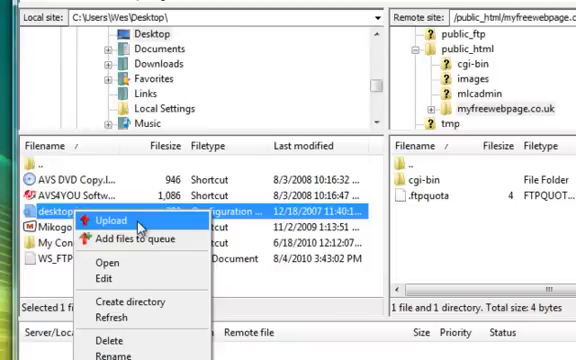